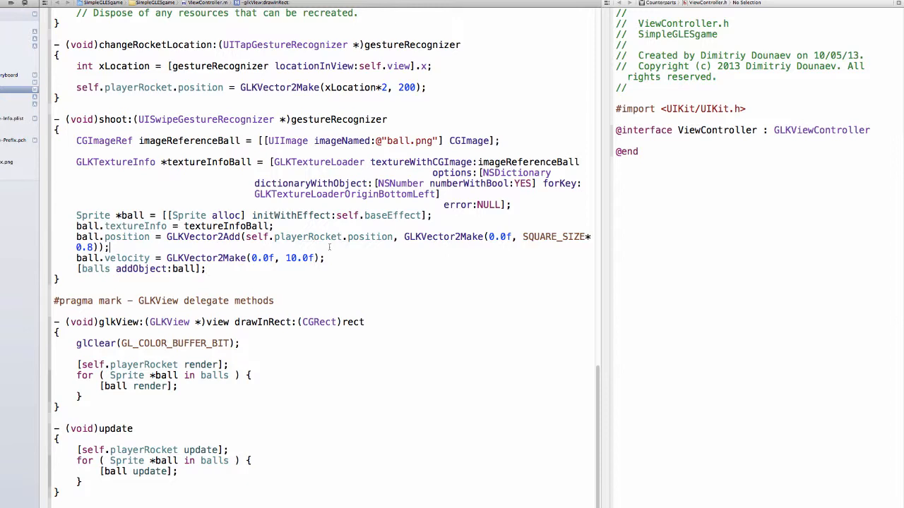
mouse_move(292, 205)
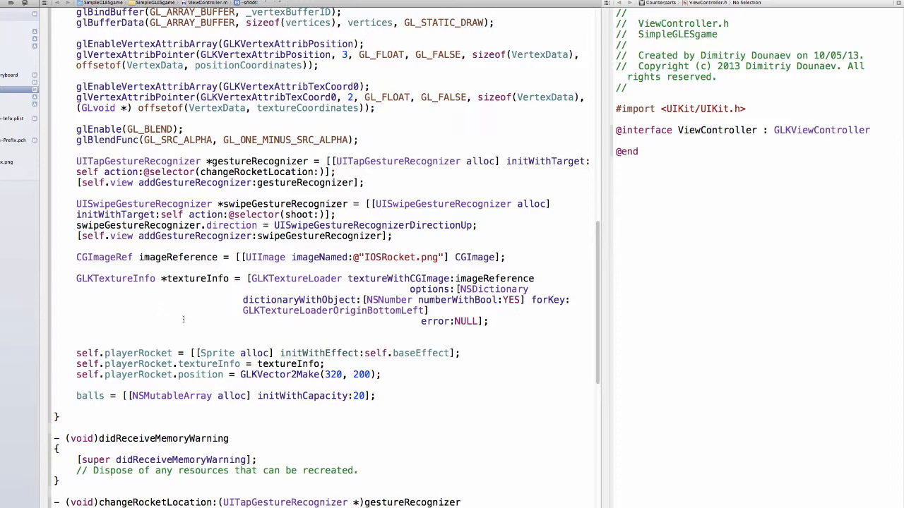
Step: Scroll ViewController.m to the blank space just below viewDidLoad for the new method
scroll(down, 3)
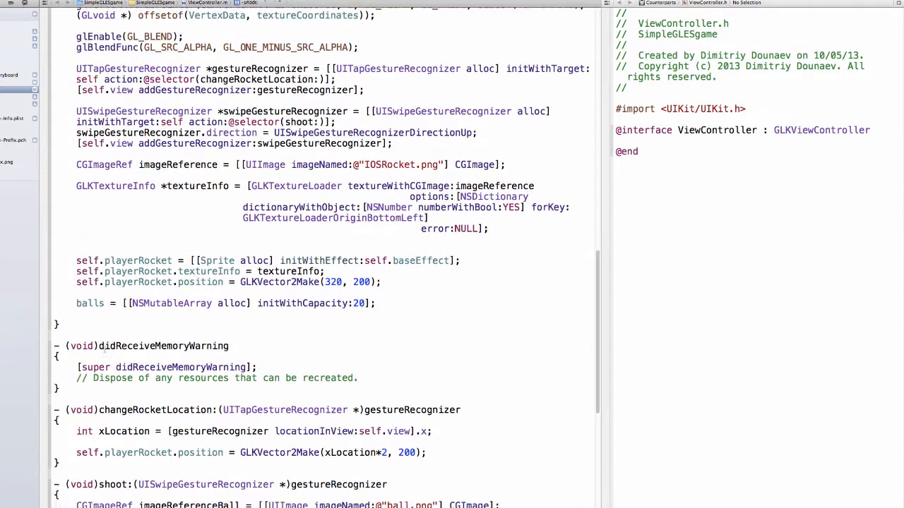
scroll(down, 3)
text(- ()
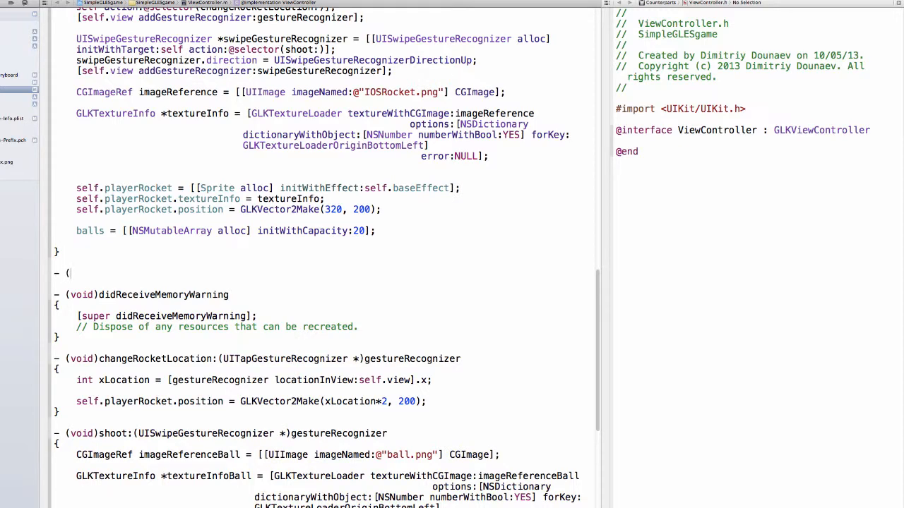
Step: Declare '- (GLKTextureInfo *)loadImage:(NSString *)imageName' with empty braces below viewDidLoad
text(GLKTextureInfo *))
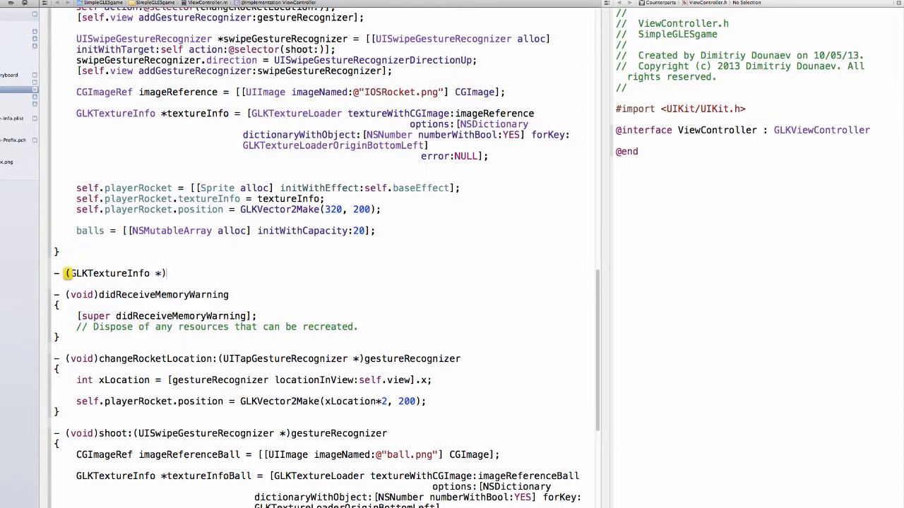
text(load)
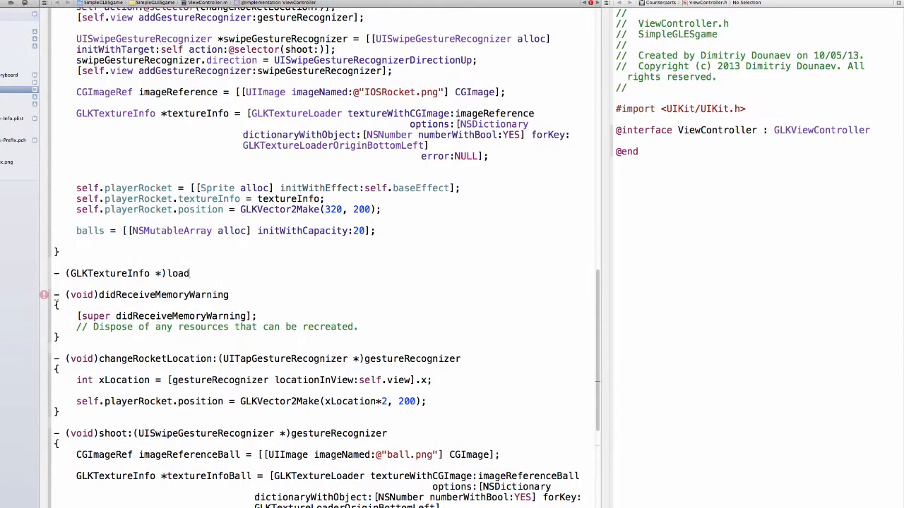
text(Image)
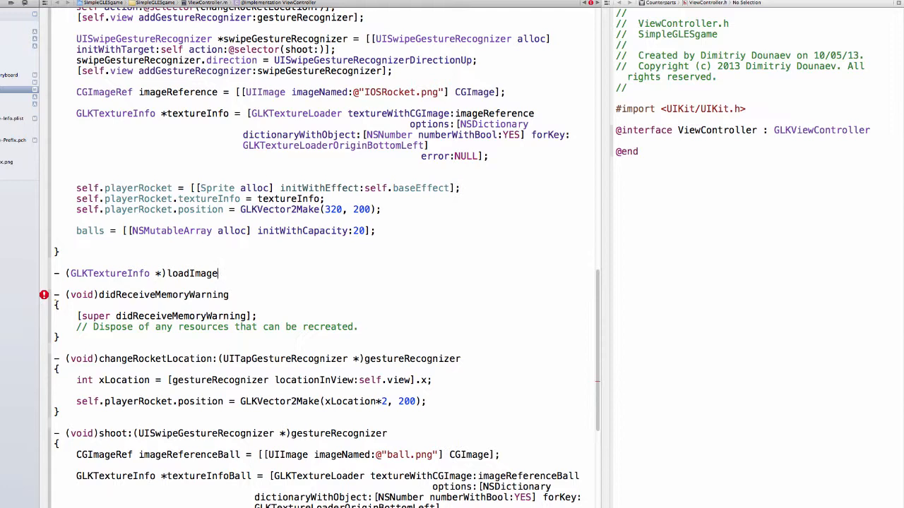
text(:()
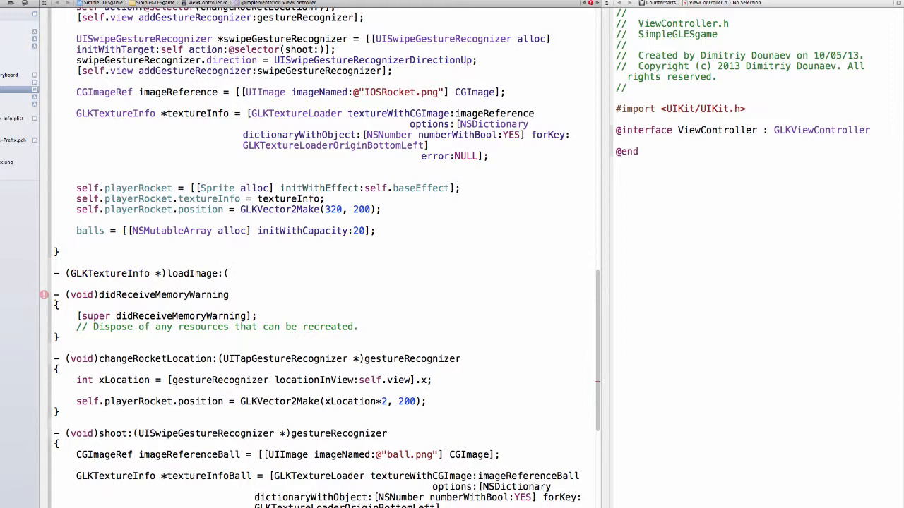
text(NSString)
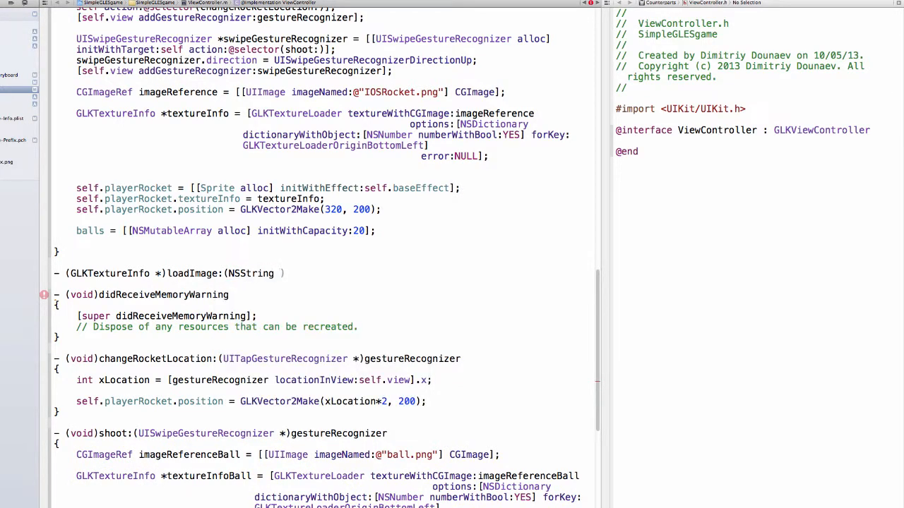
text(*)
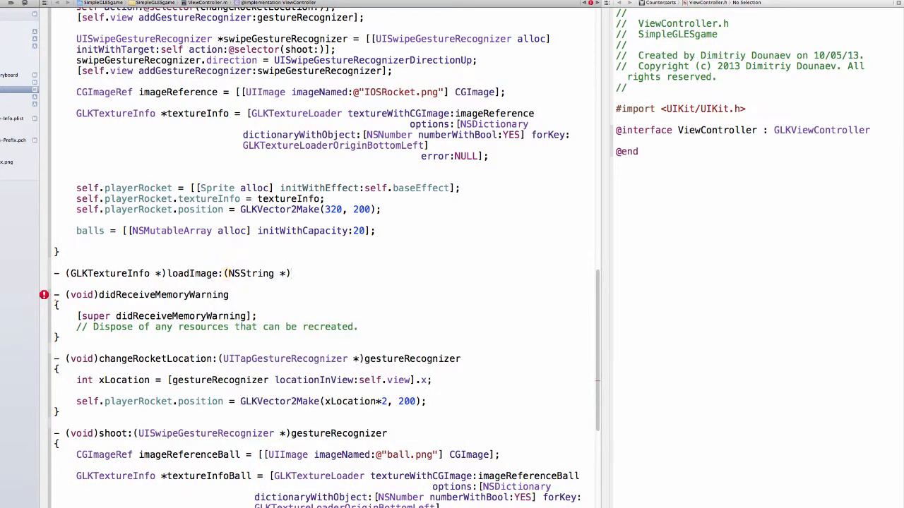
text(imageName)
text({)
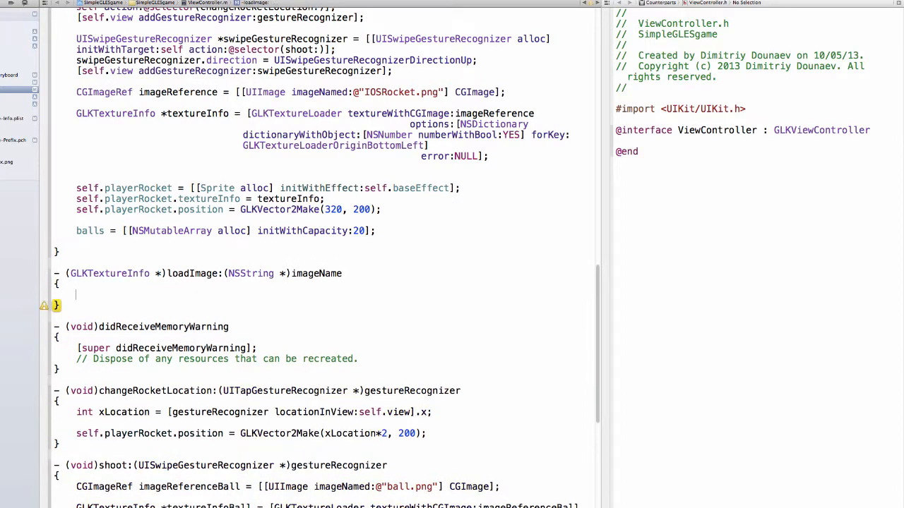
scroll(down, 3)
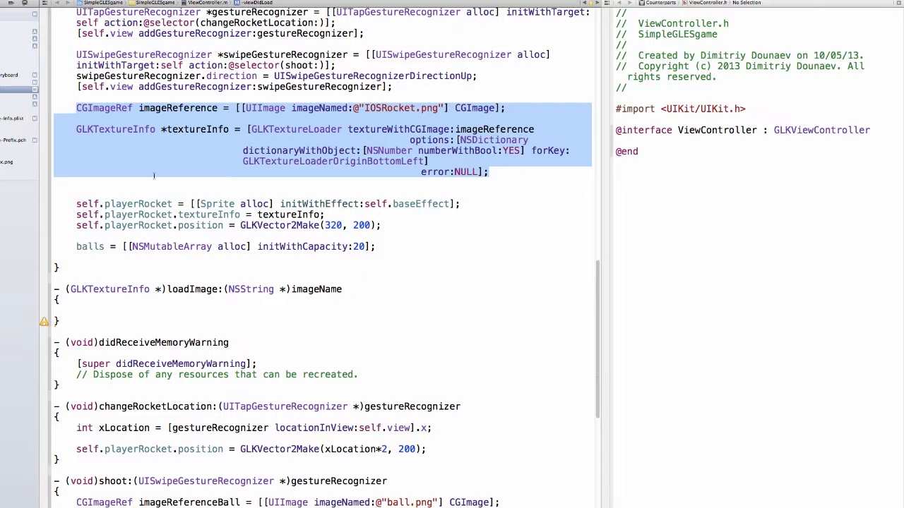
Step: Paste the CGImageRef and GLKTextureLoader lines into loadImage: and add 'return textureInfo;'
scroll(down, 3)
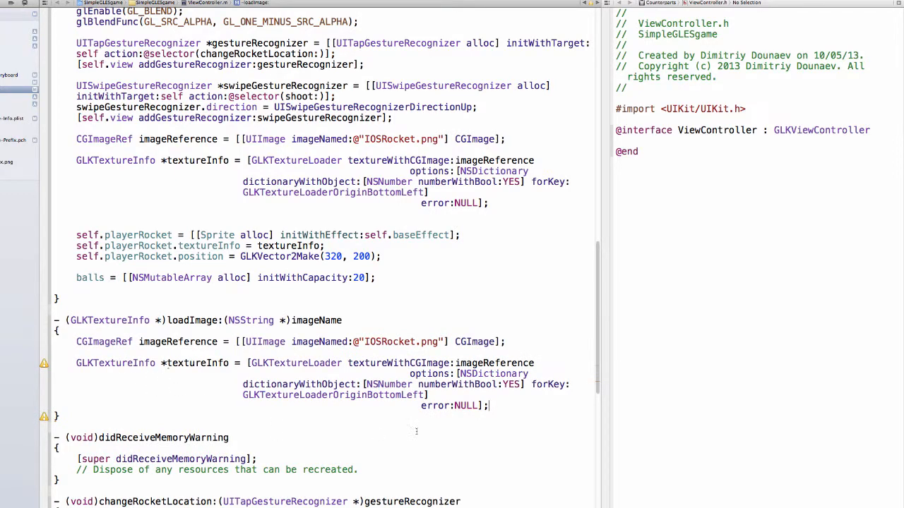
mouse_move(517, 424)
text(return)
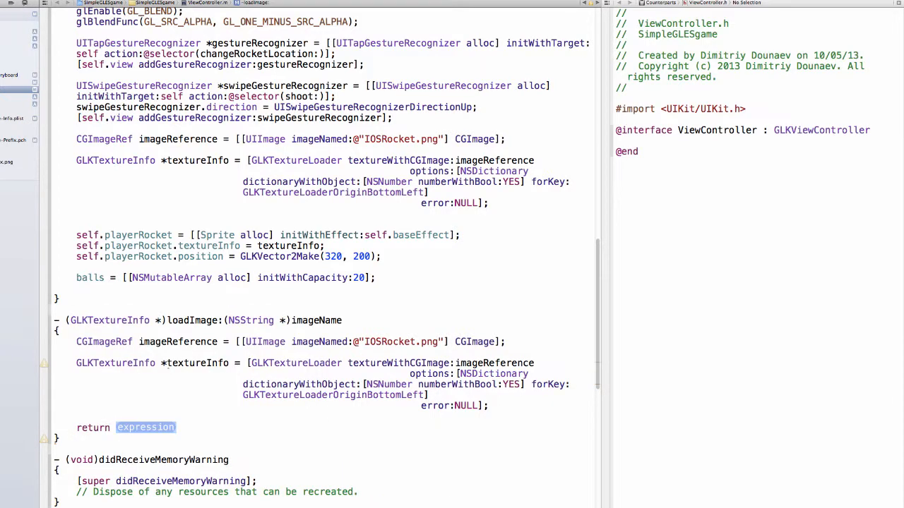
text(textureInfo)
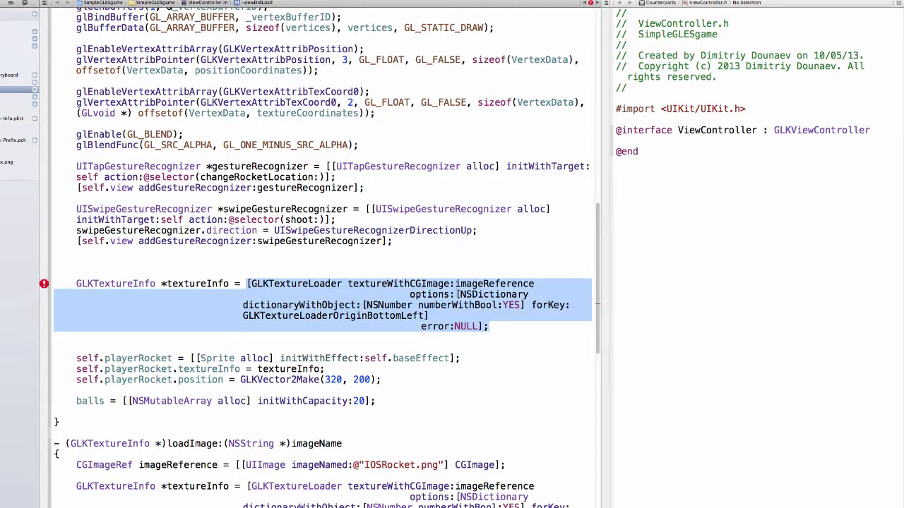
Step: Replace the @"IOSRocket.png" literal with imageName and start viewDidLoad's '[self loadImage:@' call
scroll(down, 3)
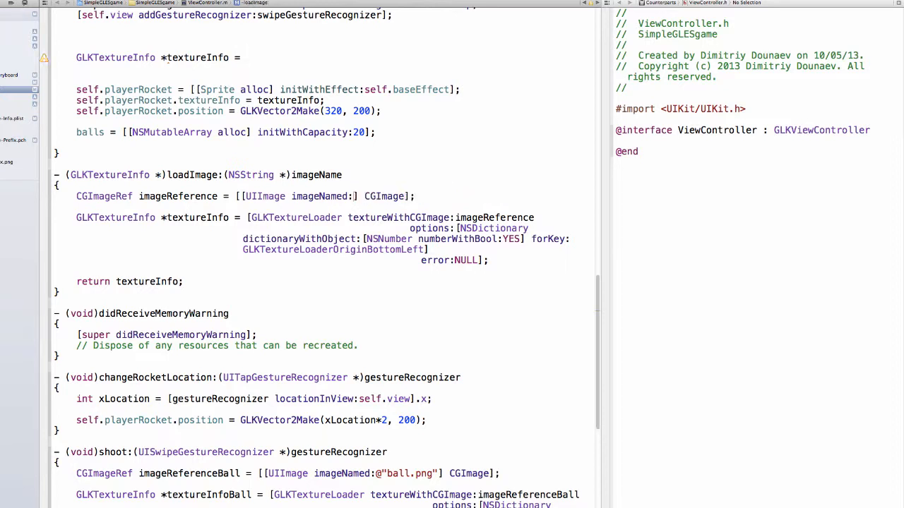
text(imageName)
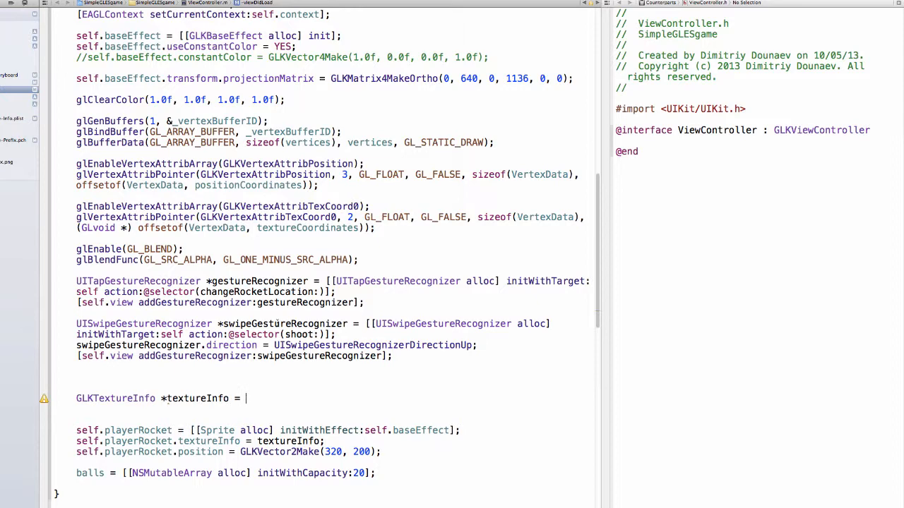
text(l64a)
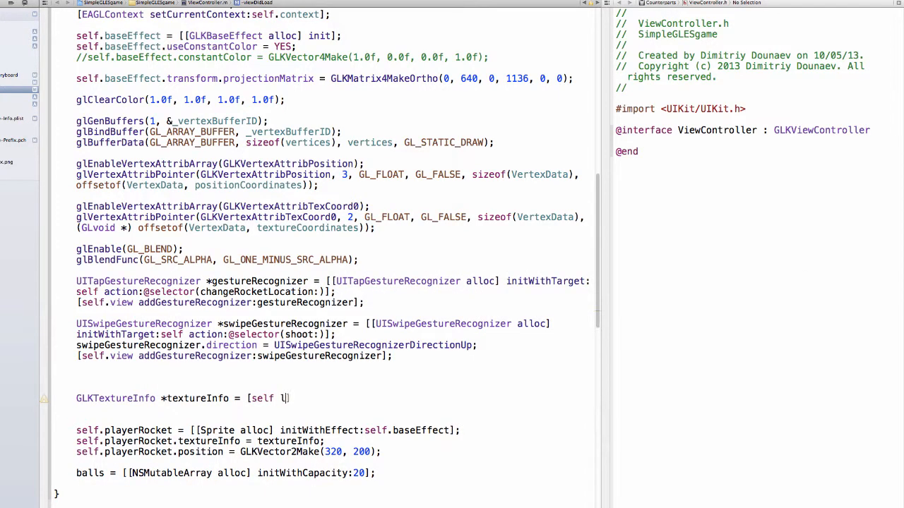
text(oadImage:)
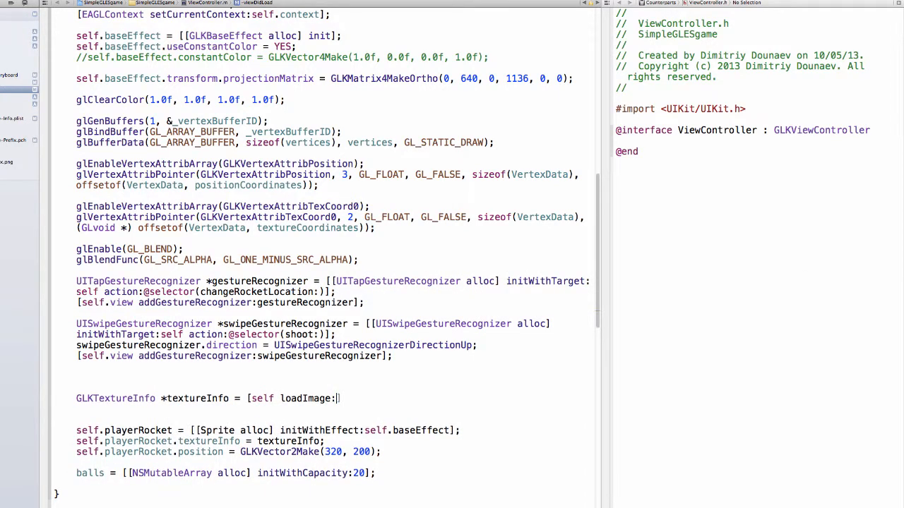
text(@)
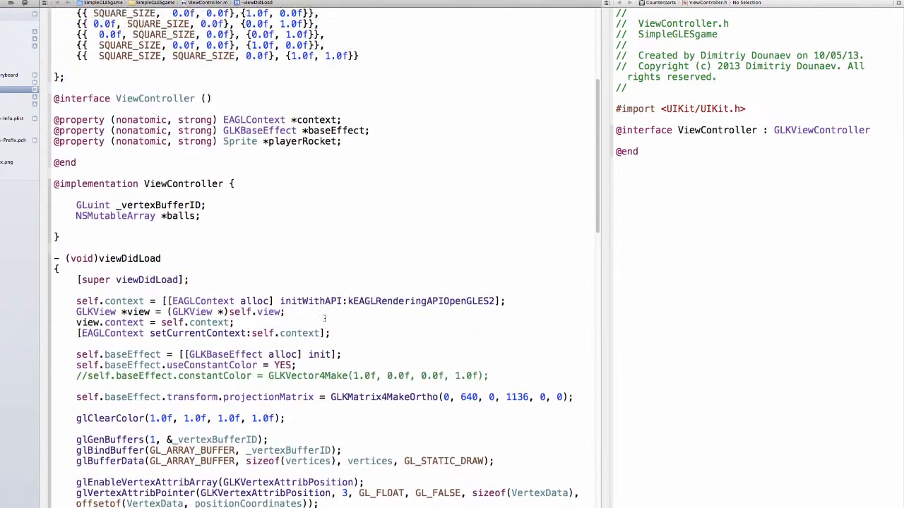
scroll(down, 3)
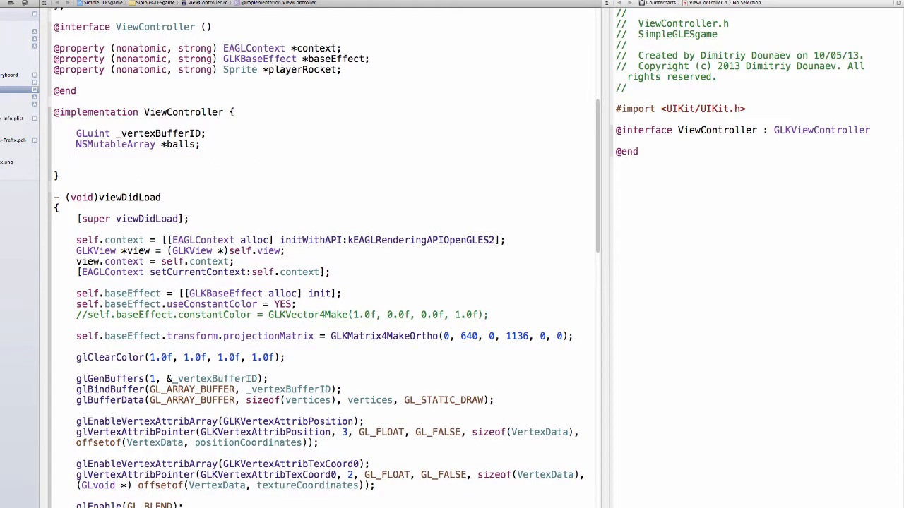
text(GLKTextureInfo)
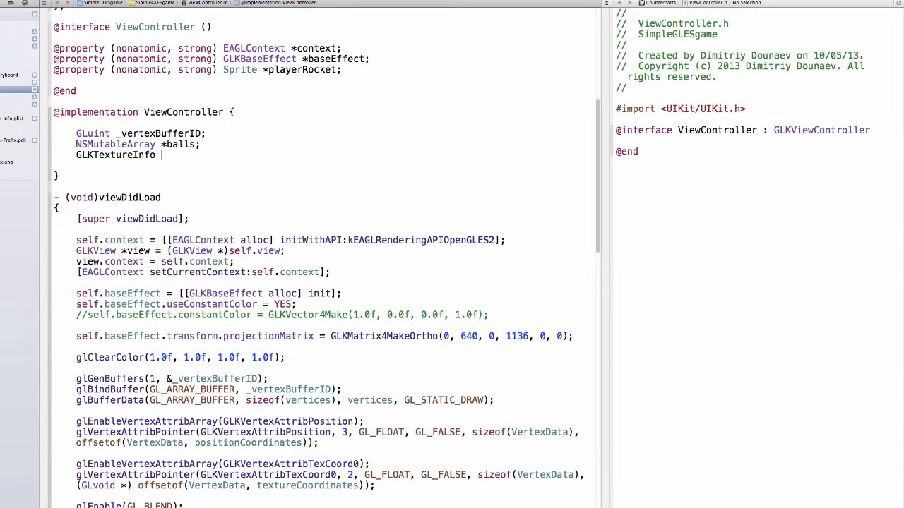
text(_ball)
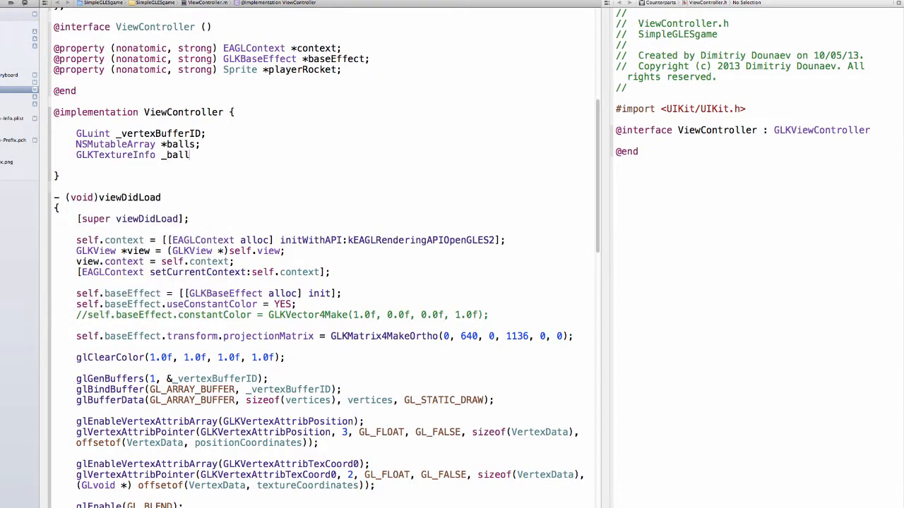
text(Textur)
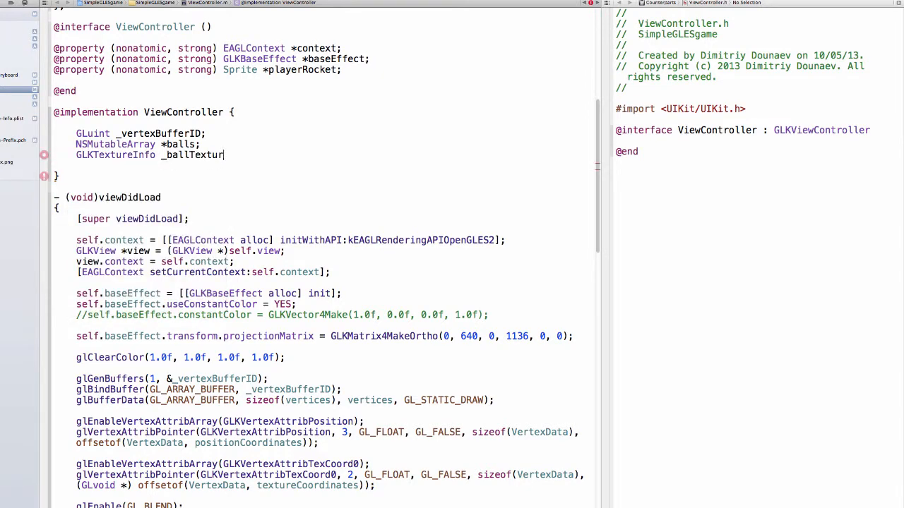
text(eInfo;)
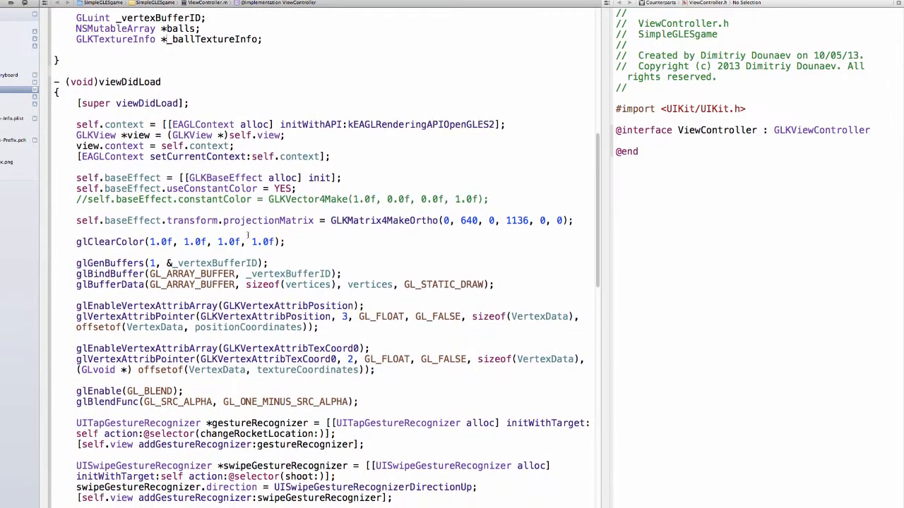
scroll(down, 3)
text(_vertexBufferI)
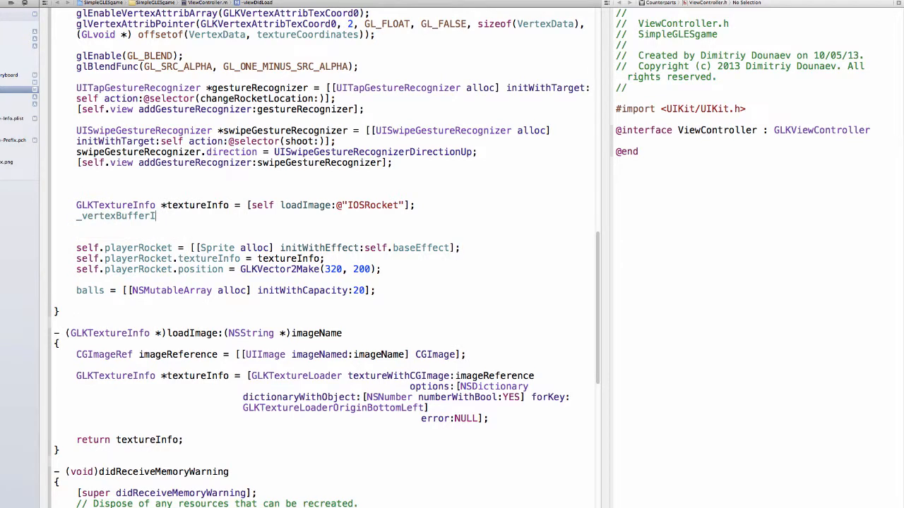
Step: Replace the stray text in viewDidLoad with '_ballTextureInfo = [self loadImage:@"ball.png"];'
key(BackSpace)
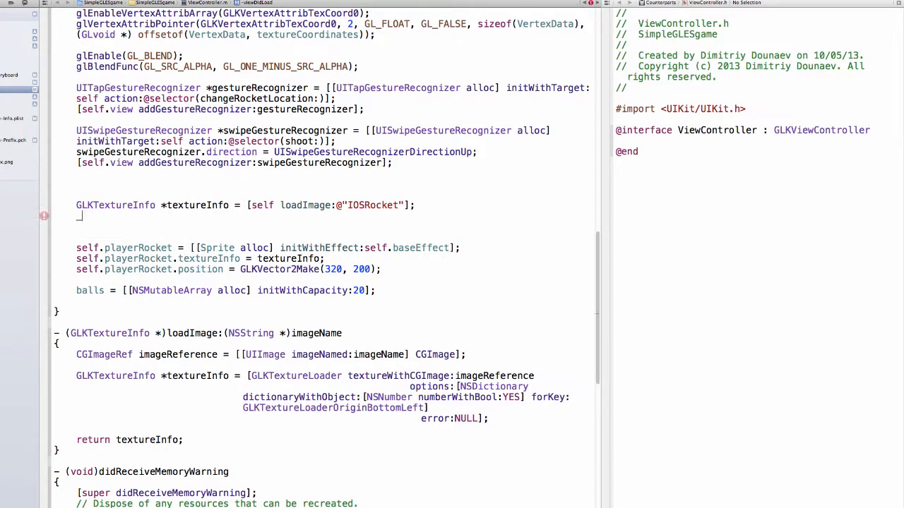
text(_ballTextureInfo)
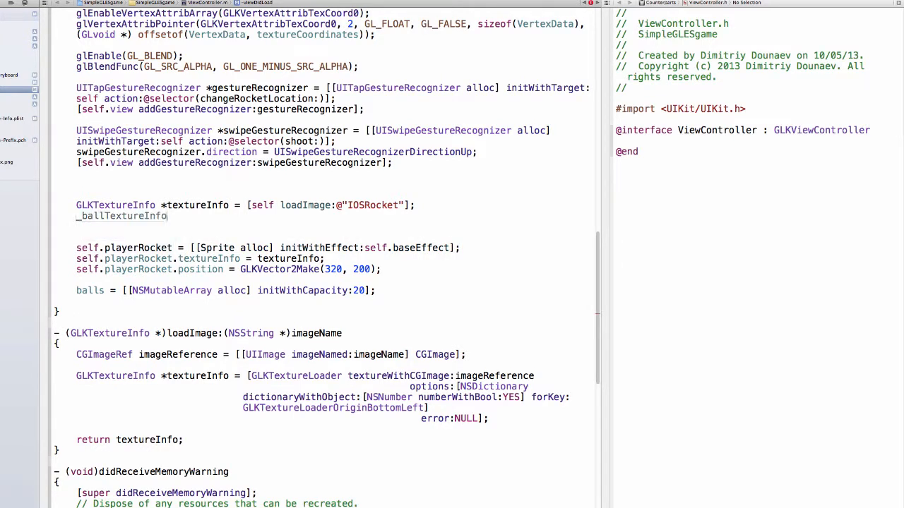
text(= [self loadImage:(NSString *)
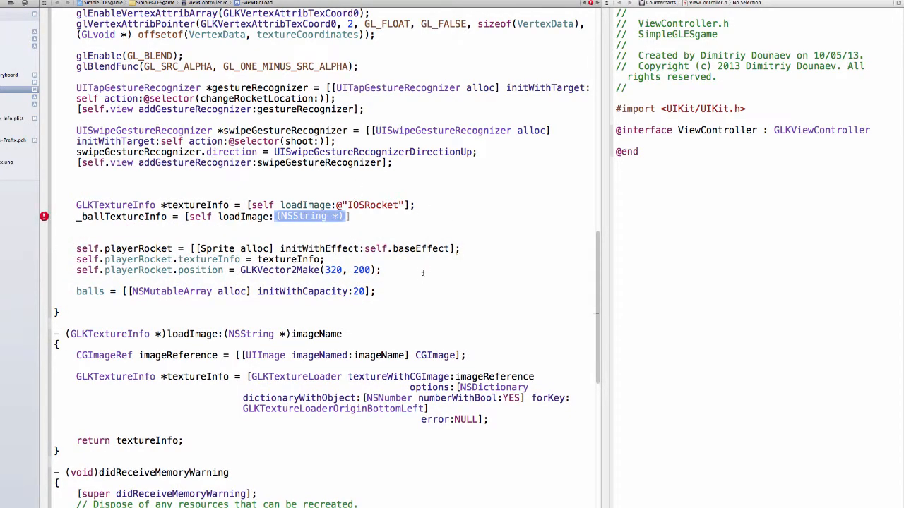
scroll(down, 3)
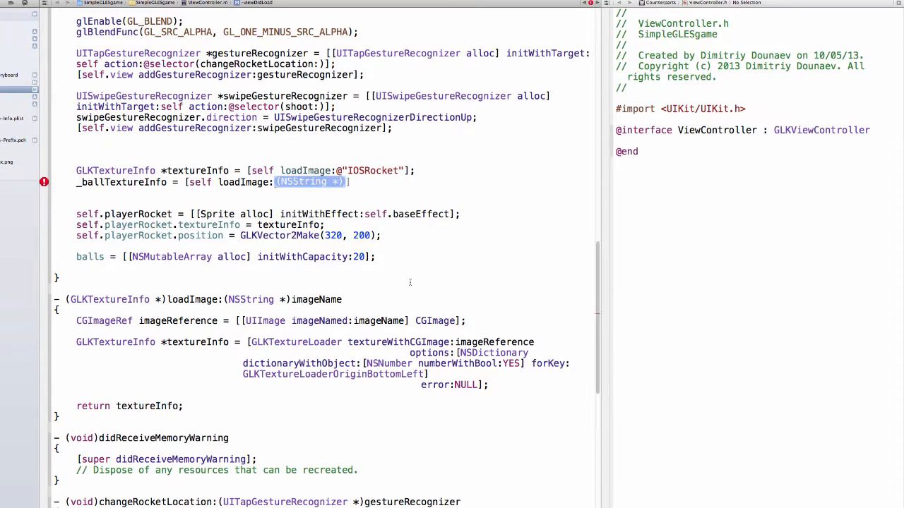
text(balls)
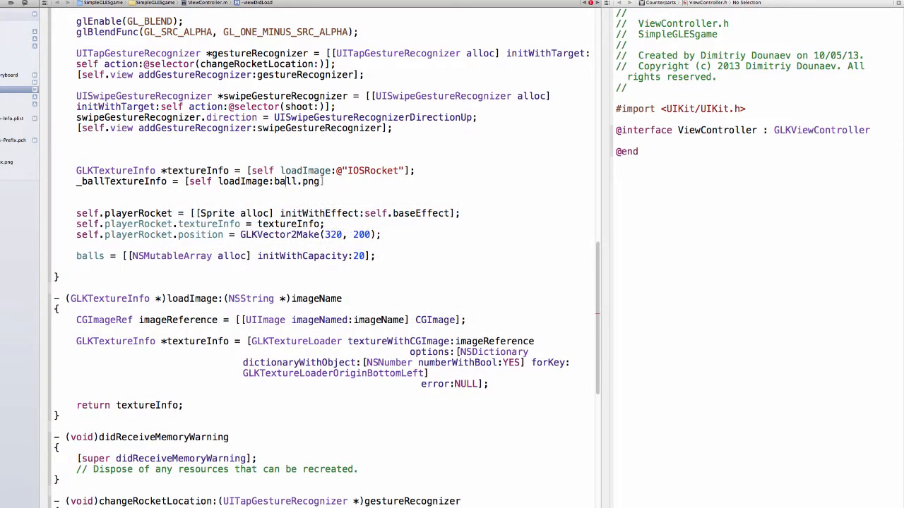
text(@")
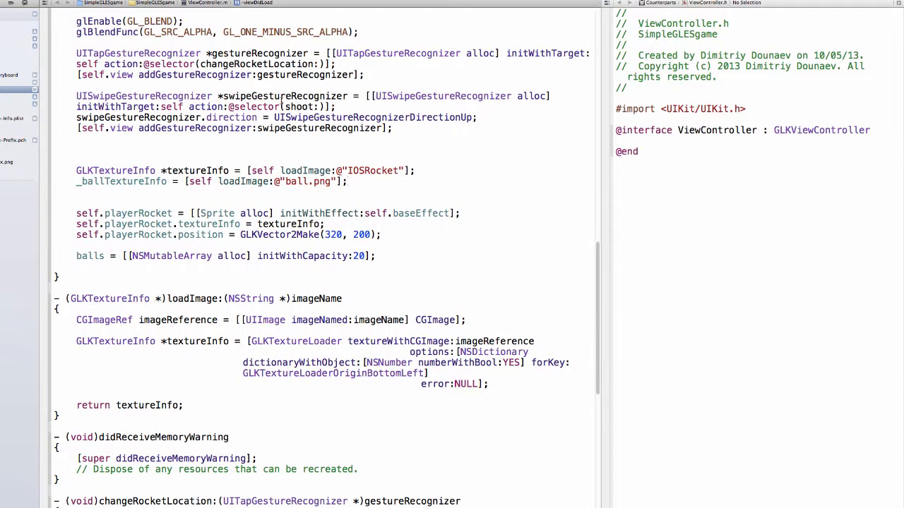
scroll(down, 3)
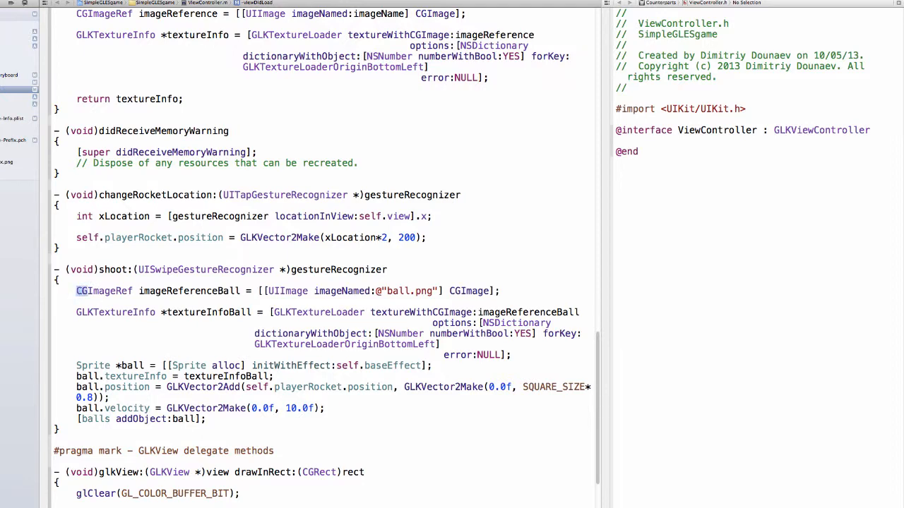
Step: In shoot:, remove the per-shot texture-loading lines and assign ball.textureInfo = _ballTextureInfo
drag(77, 291, 511, 355)
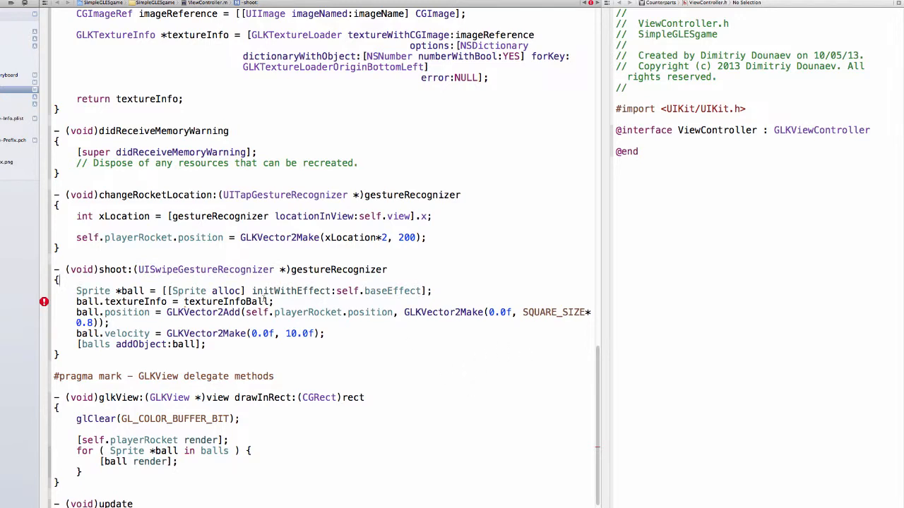
double_click(228, 301)
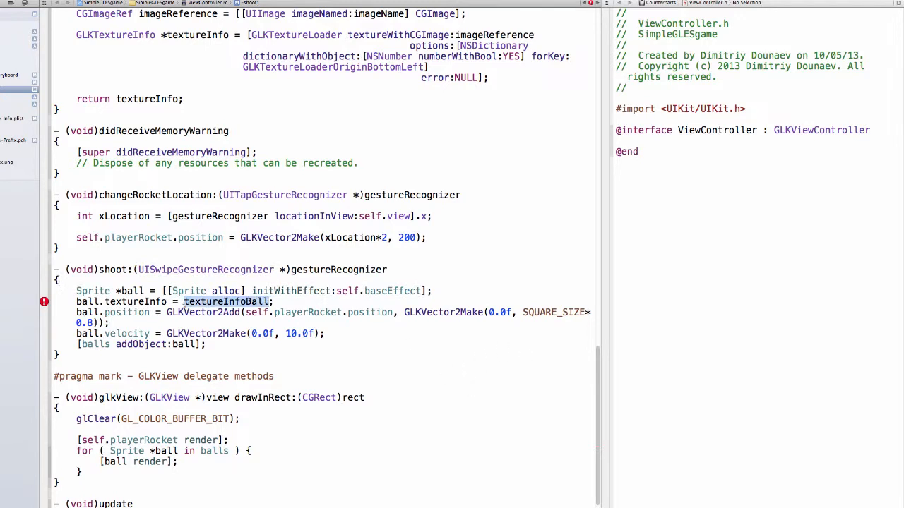
key(Delete)
text([self loadImage:(NSString *)])
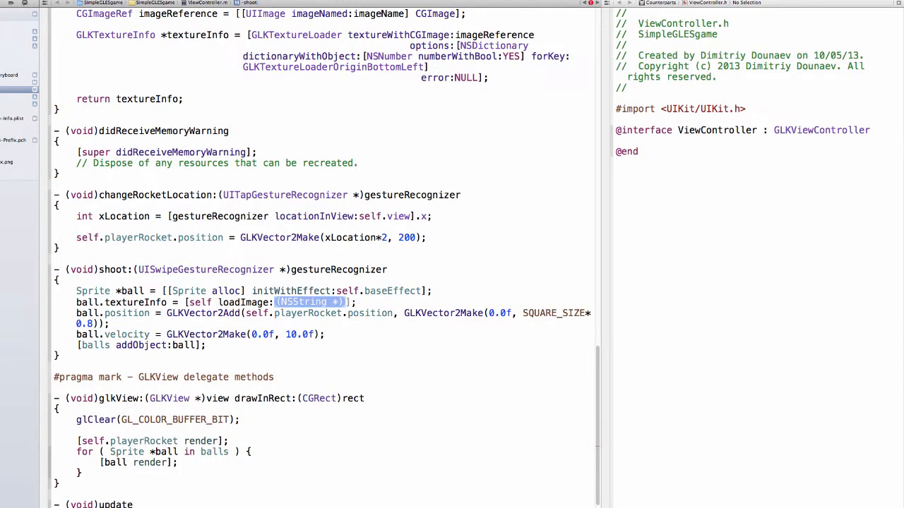
click(44, 302)
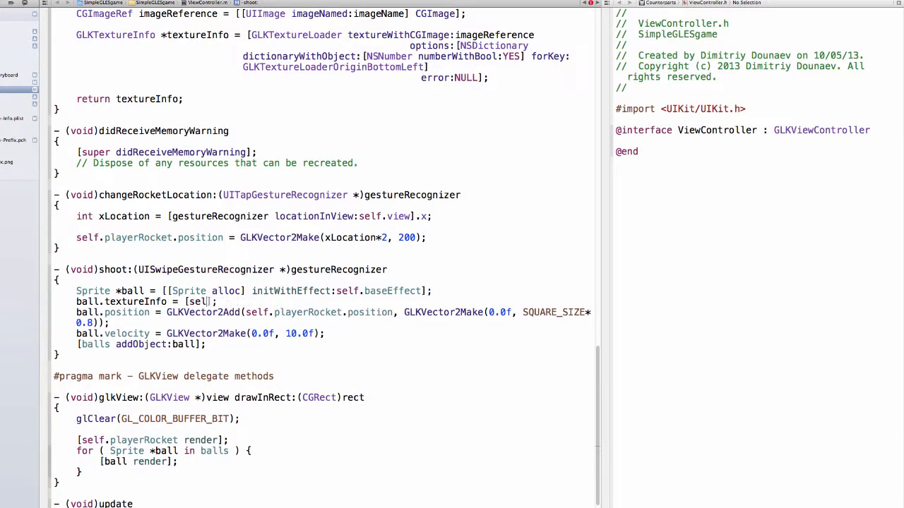
text(_ballTextureInfo)
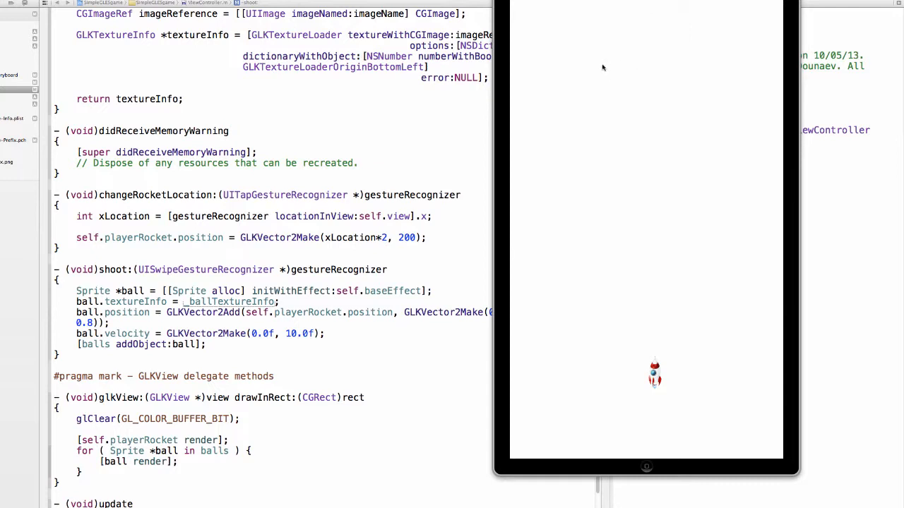
mouse_move(625, 71)
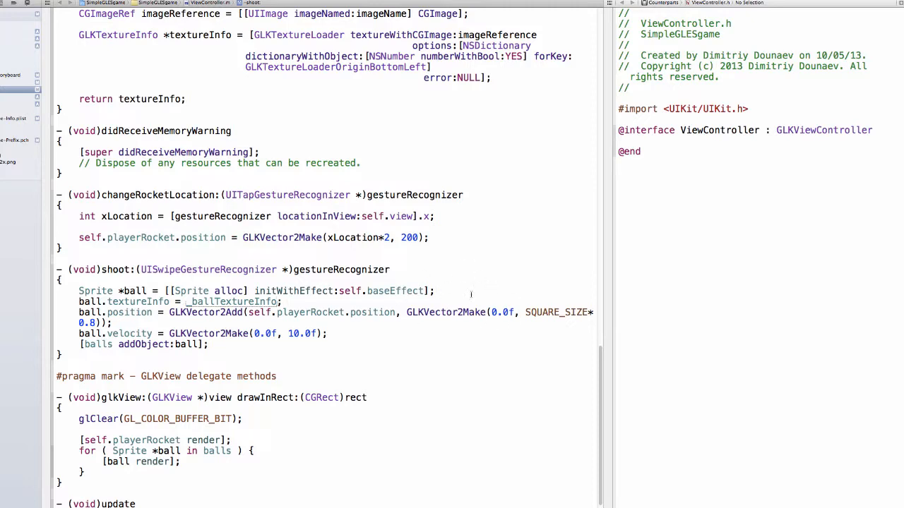
Step: Wrap each ball's render and update call in if (!(ball.position.y > self.view.bounds.size.height))
scroll(down, 3)
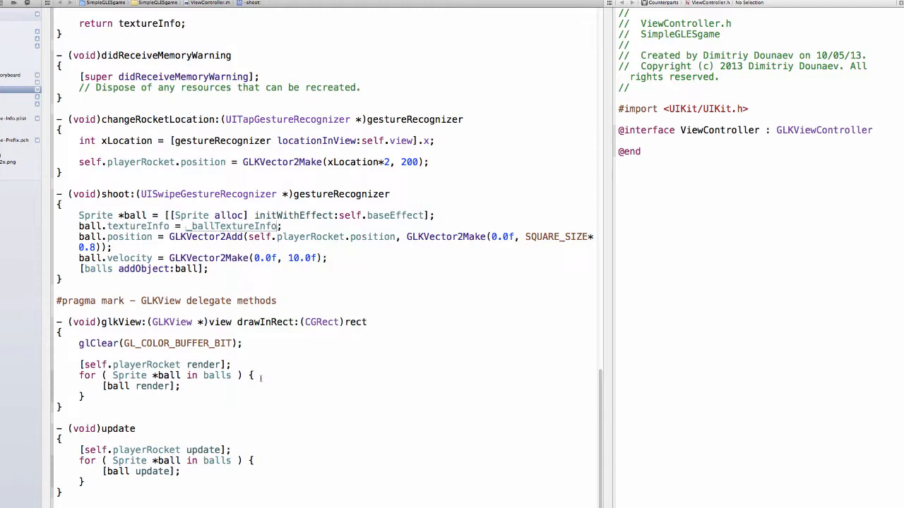
mouse_move(263, 385)
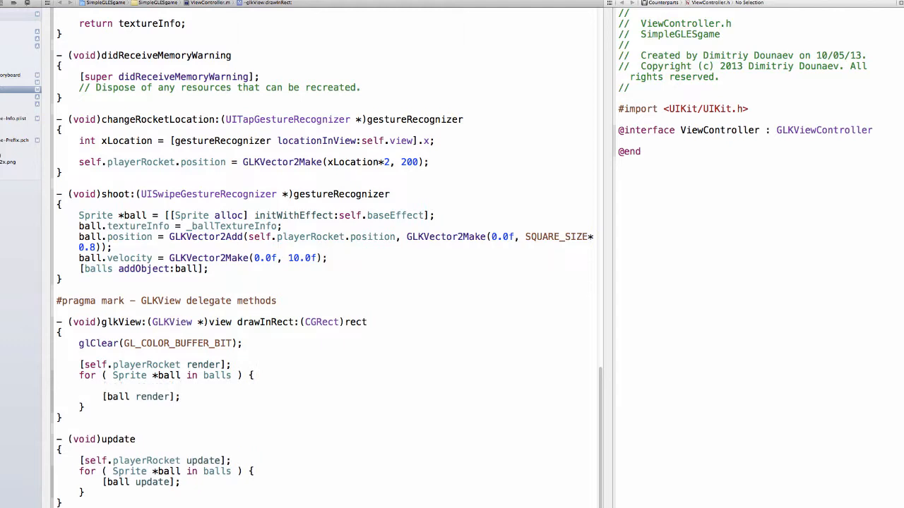
text(if)
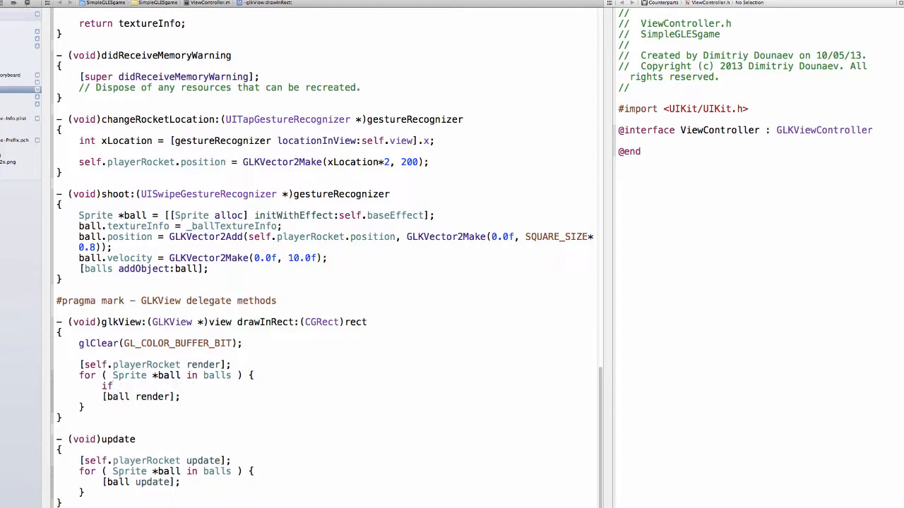
text((ball.position)
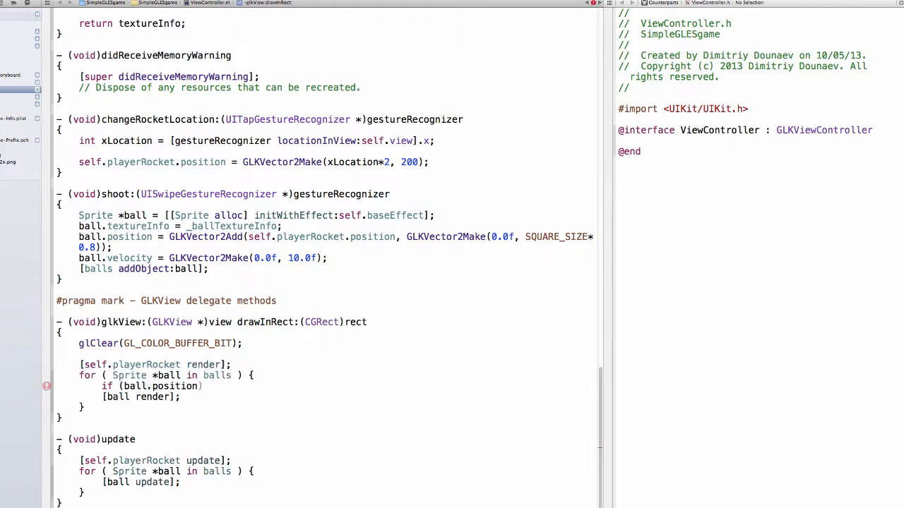
text(.y > self.view.bounds.size)
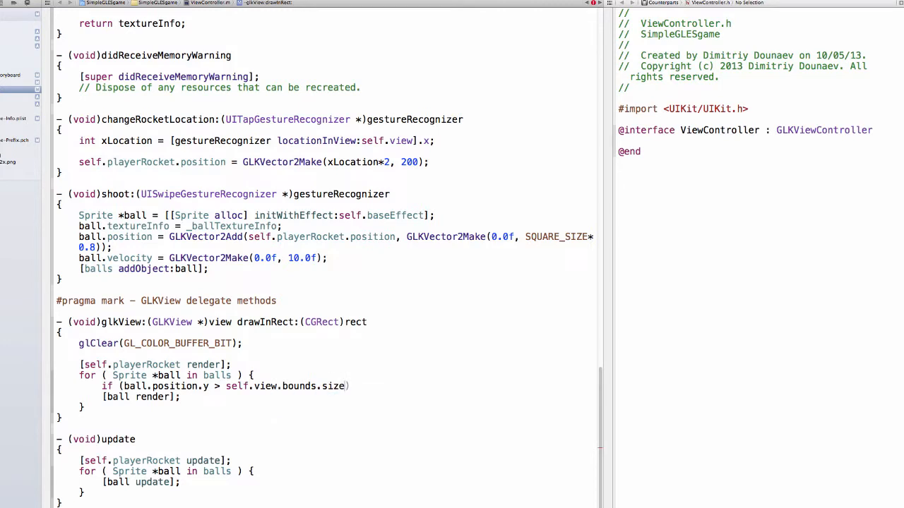
text(.height)))
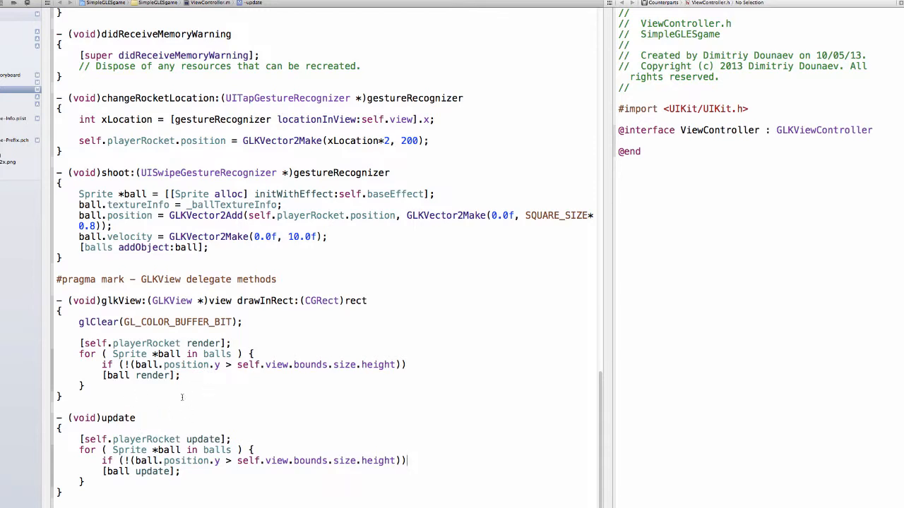
mouse_move(201, 385)
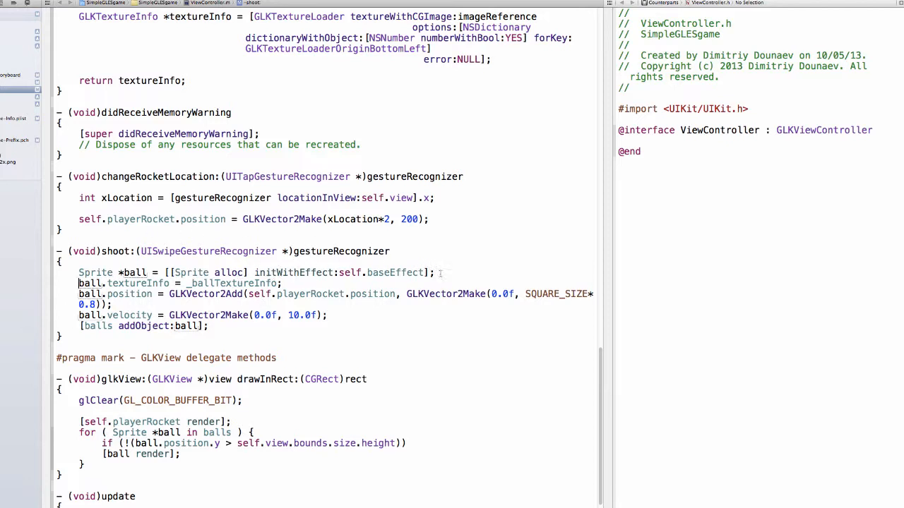
Step: Split out the ball declaration and open a for-in loop over balls
drag(196, 272, 434, 273)
text(SPrite *)
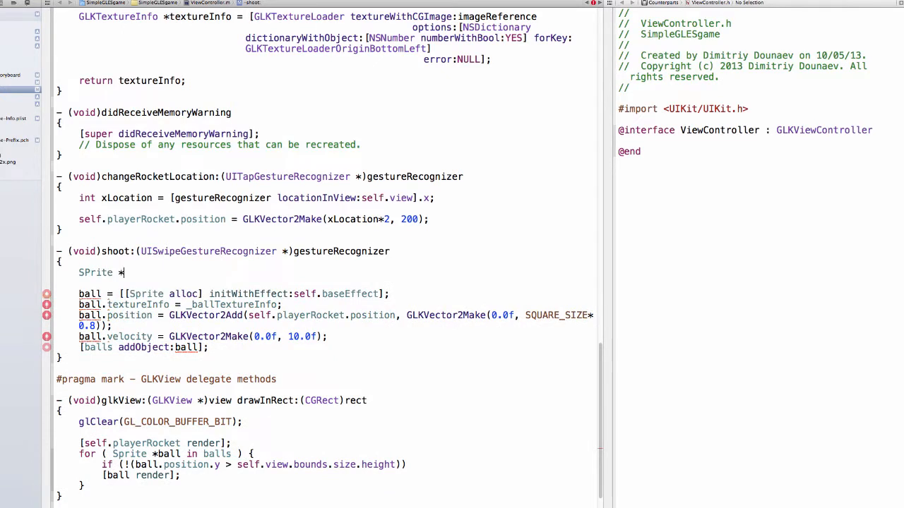
text(ball;)
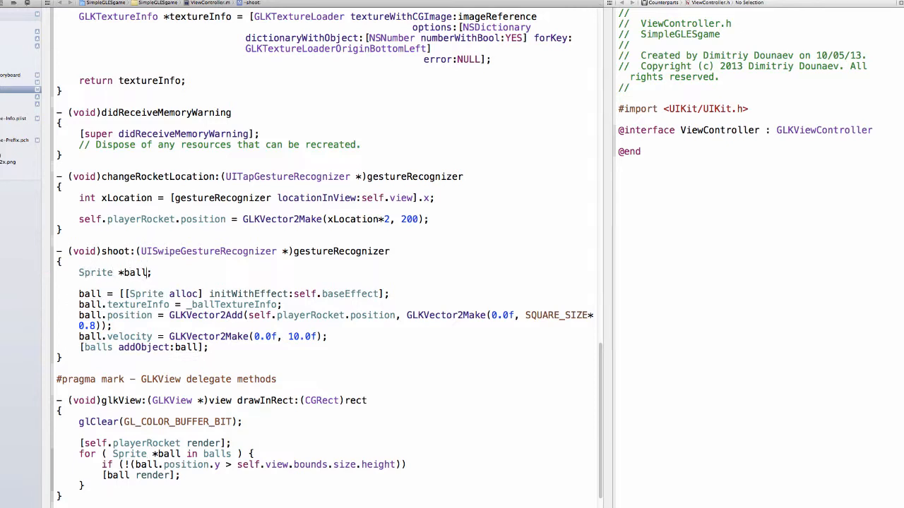
text(for (Spr)
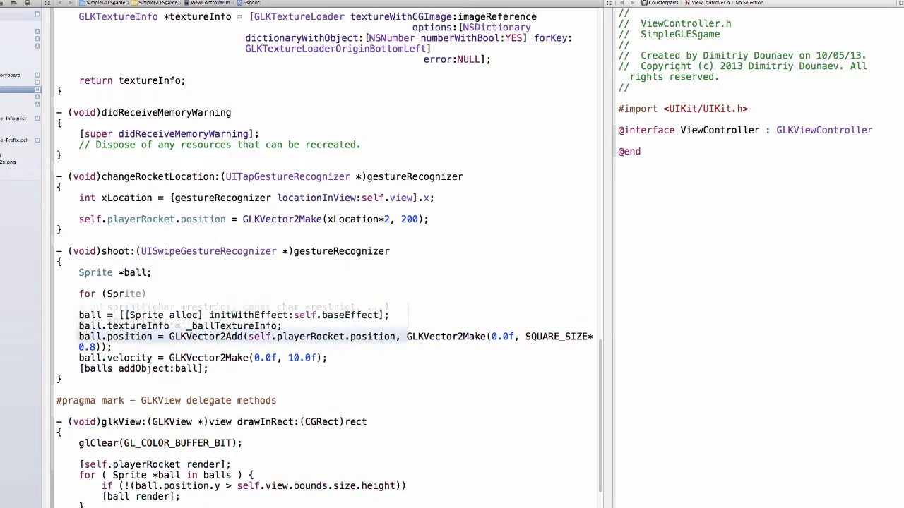
text(in balls))
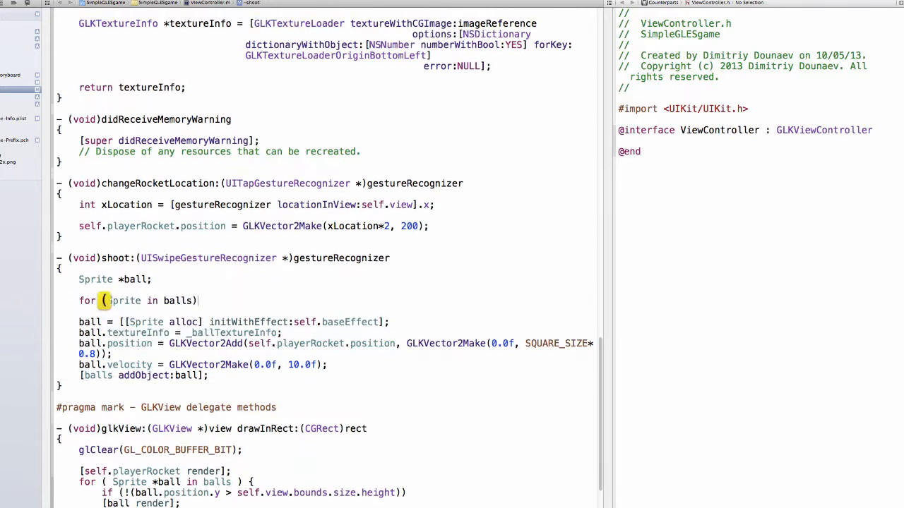
text({)
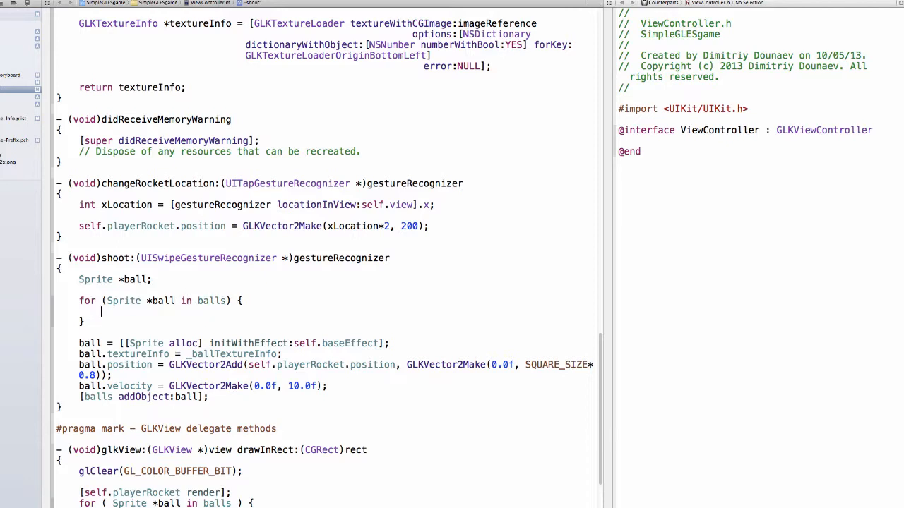
Step: Add an empty if (ball.position.y > self.view.bounds.size.height) block inside the loop
text(if (condition) {)
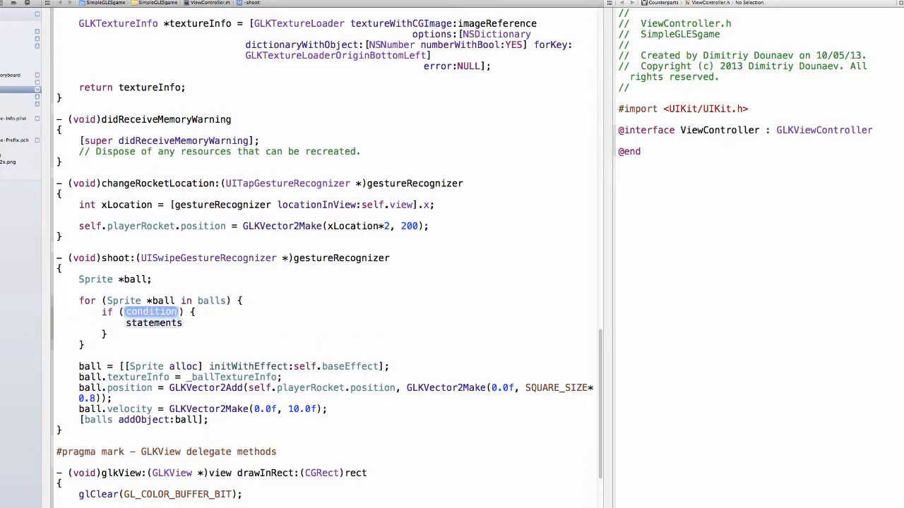
text(ball >)
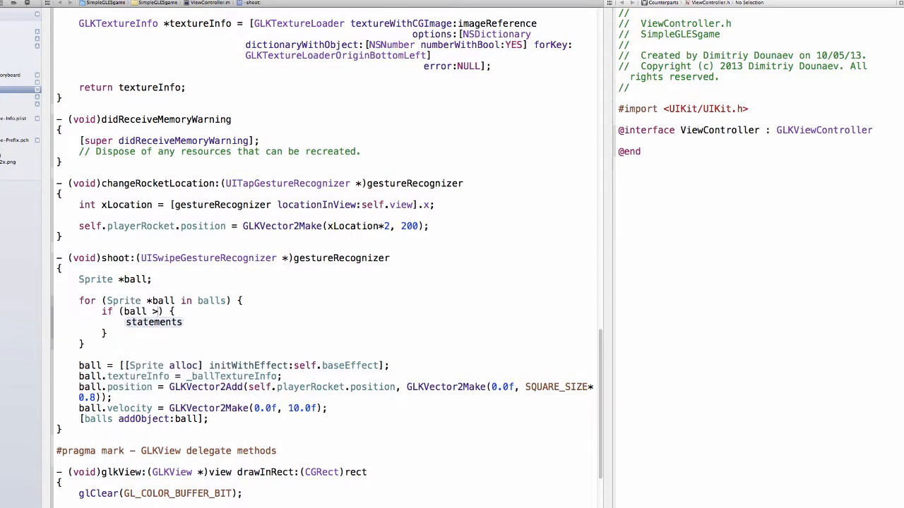
text(self.view.bounds.size)
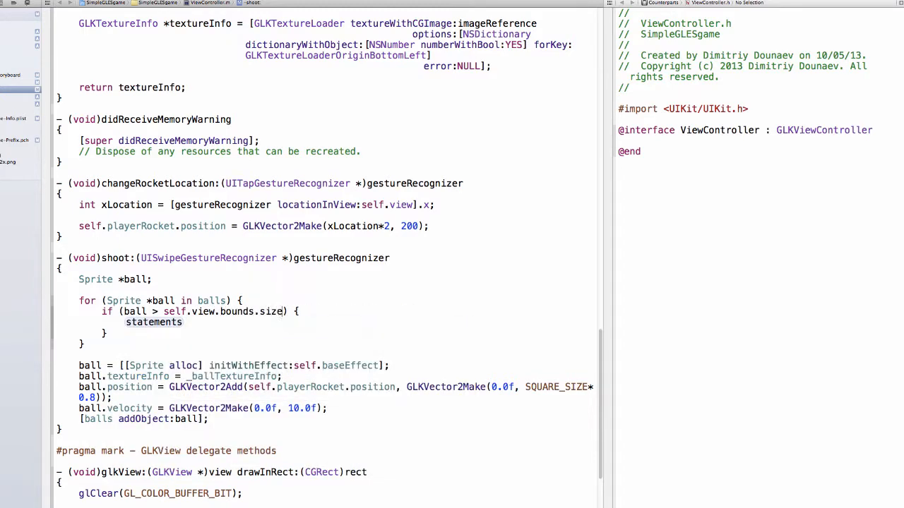
text(.height)
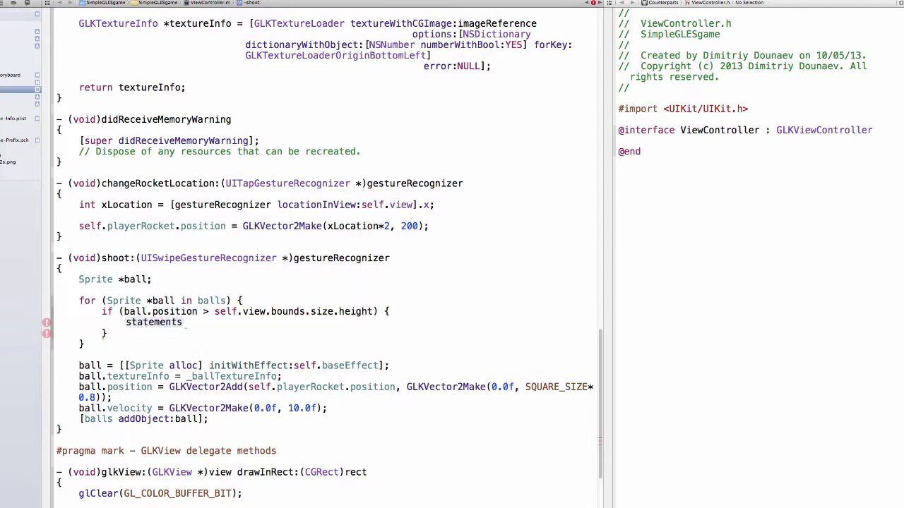
text(.y)
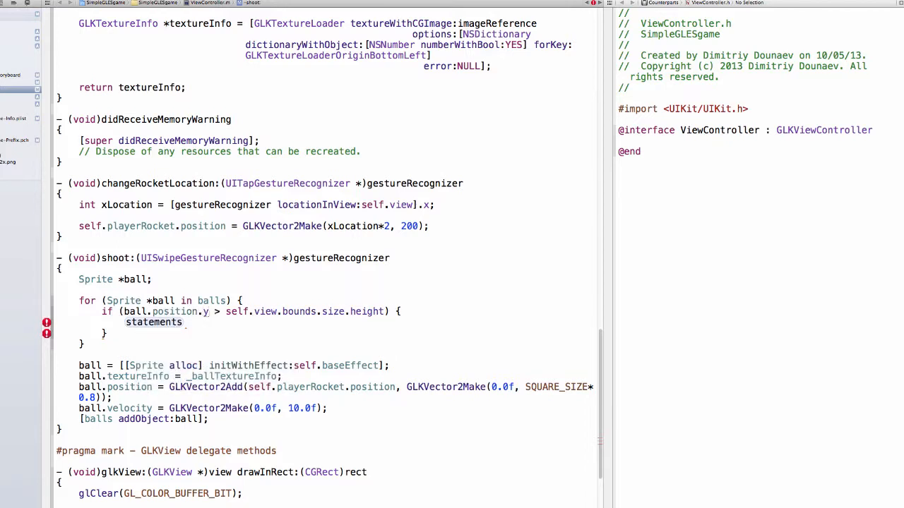
scroll(down, 3)
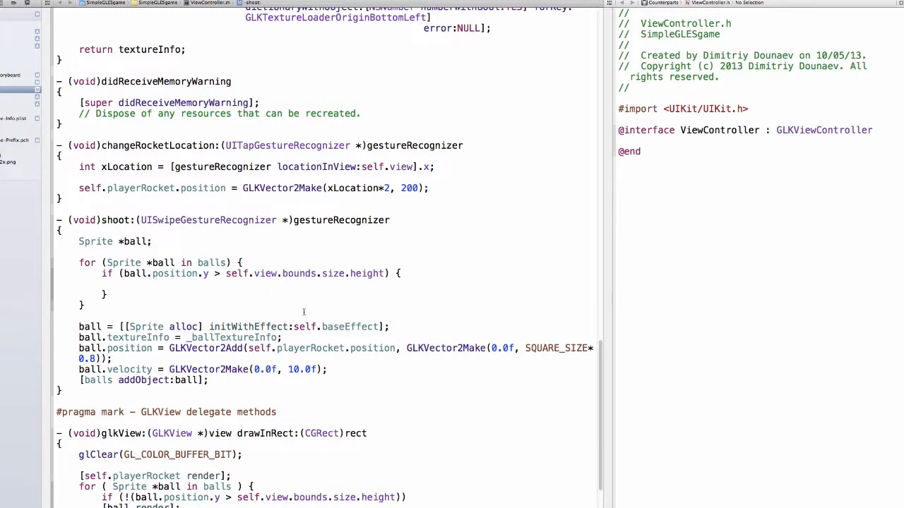
mouse_move(242, 305)
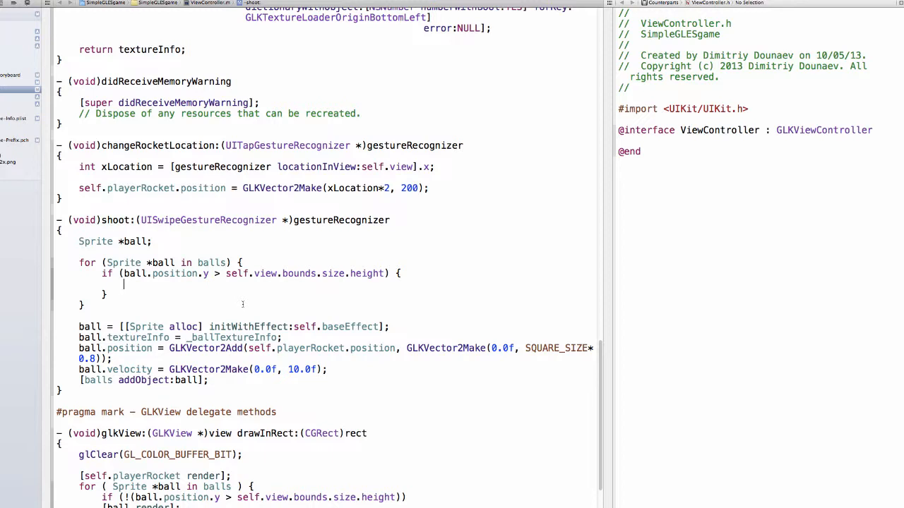
Step: In the if, set ball = newball, move it to the rocket, break, and rename the loop variable newball
text(ball.position)
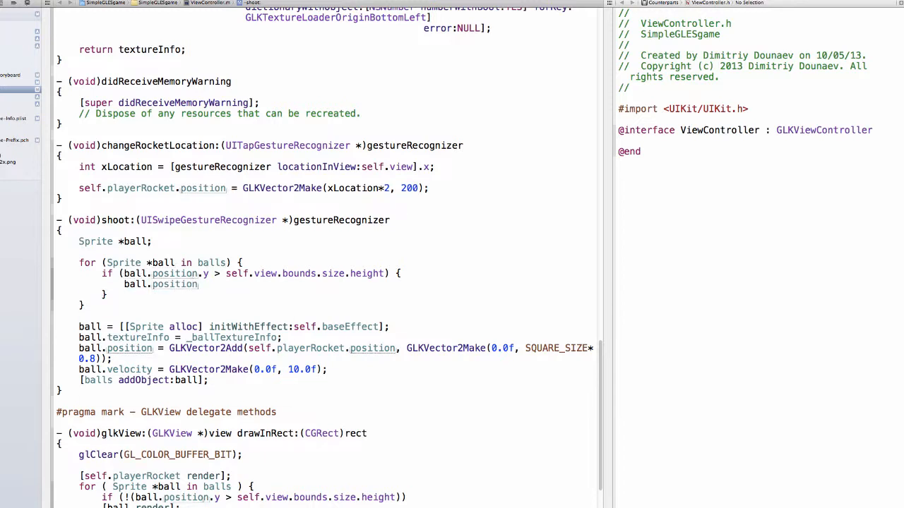
click(46, 284)
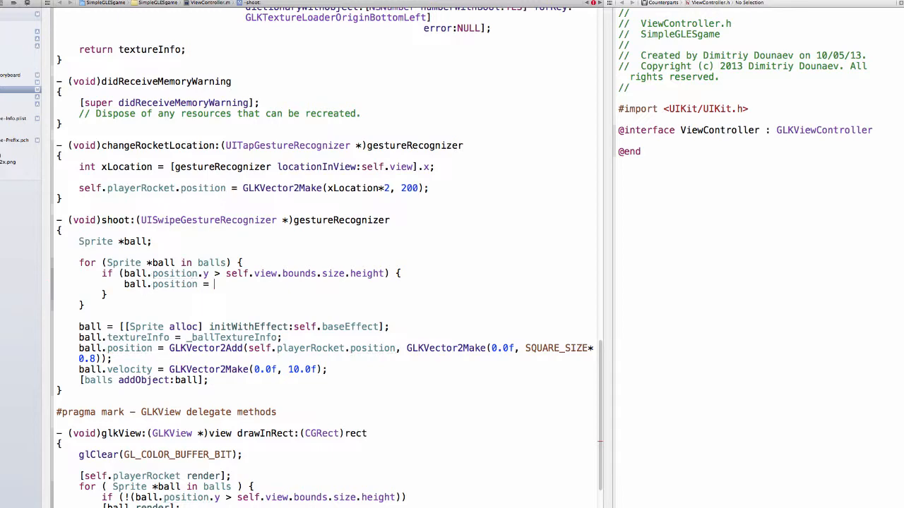
text(self)
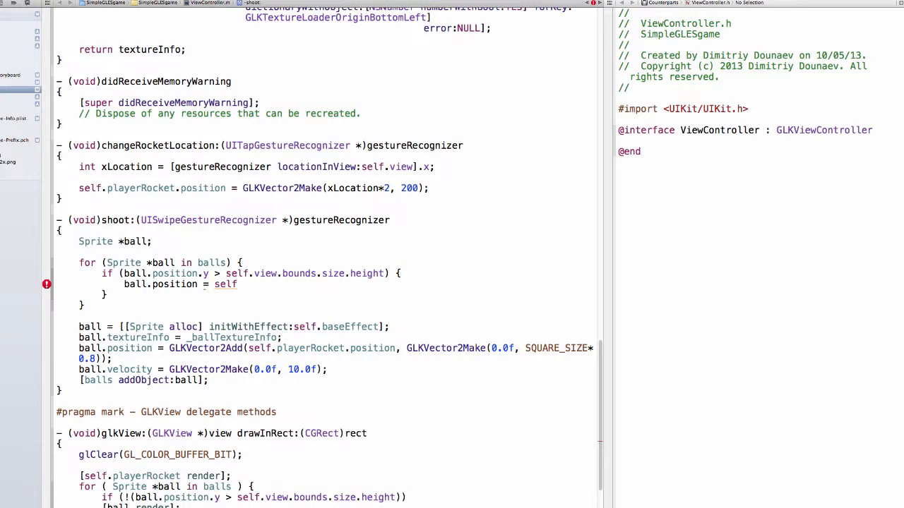
click(237, 284)
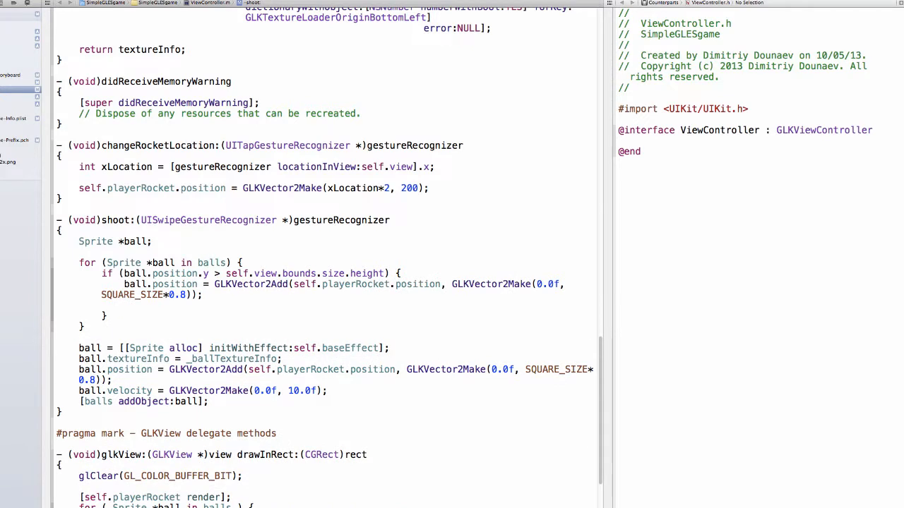
click(201, 295)
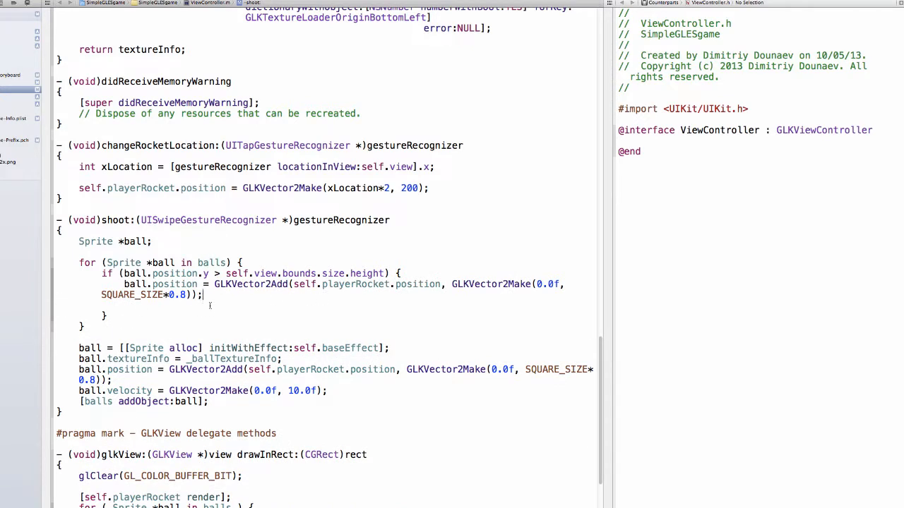
text(br)
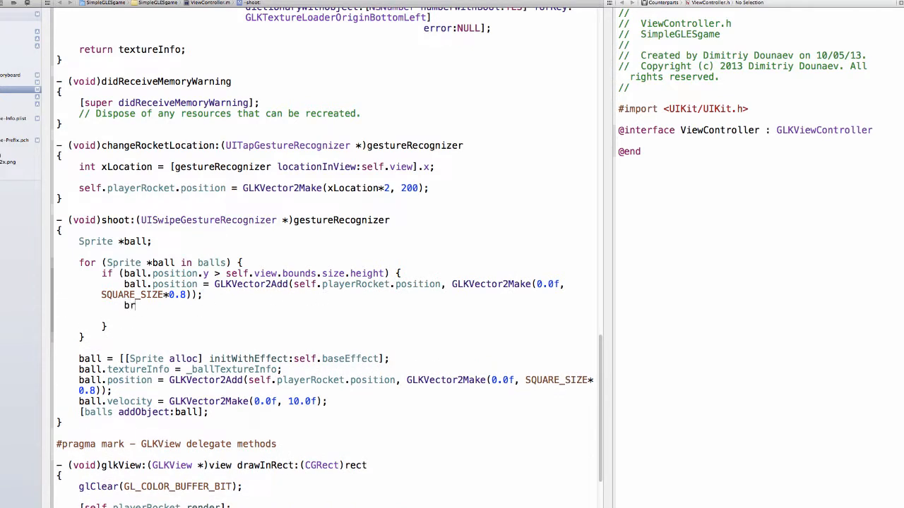
text(eak;)
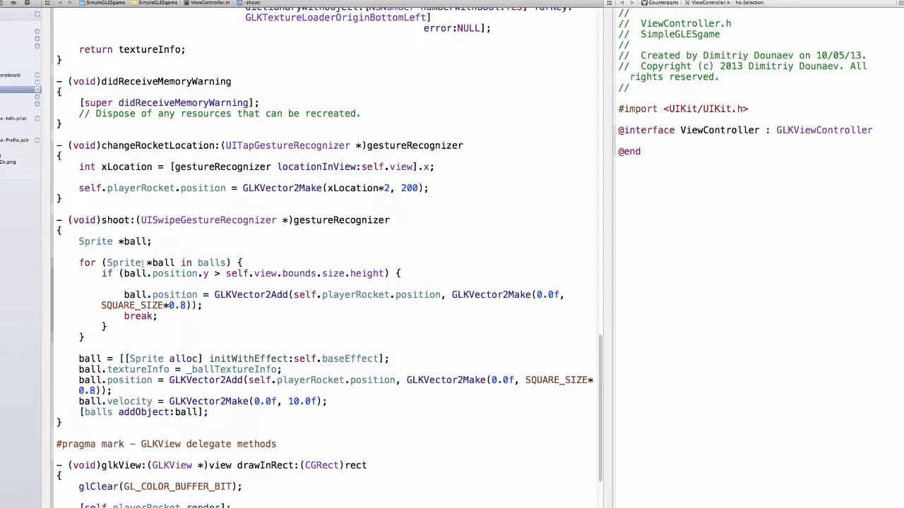
text(newball;)
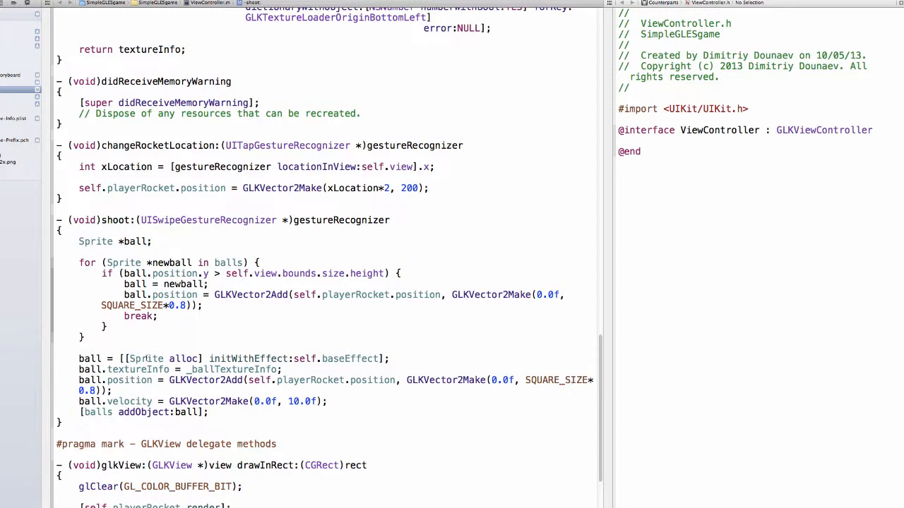
Step: Add an 'if (ball == nil) {' check below the loop
text(if)
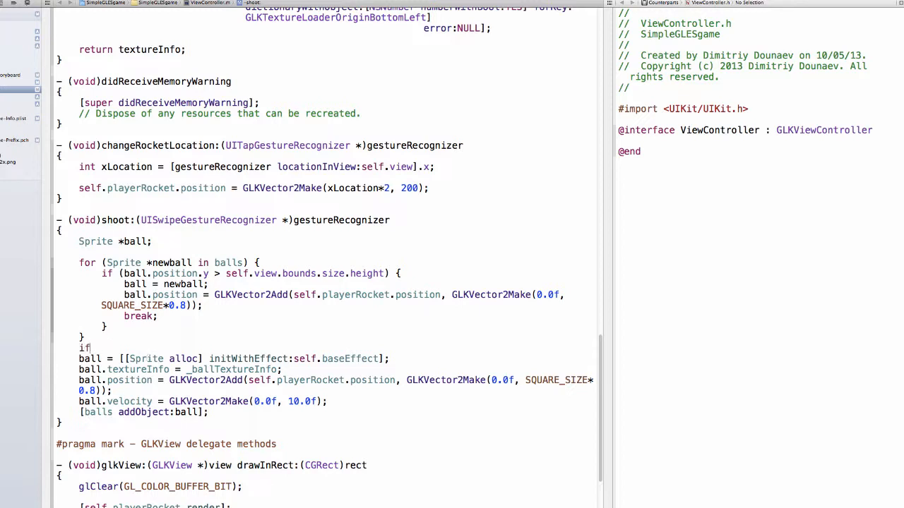
text((ball) {)
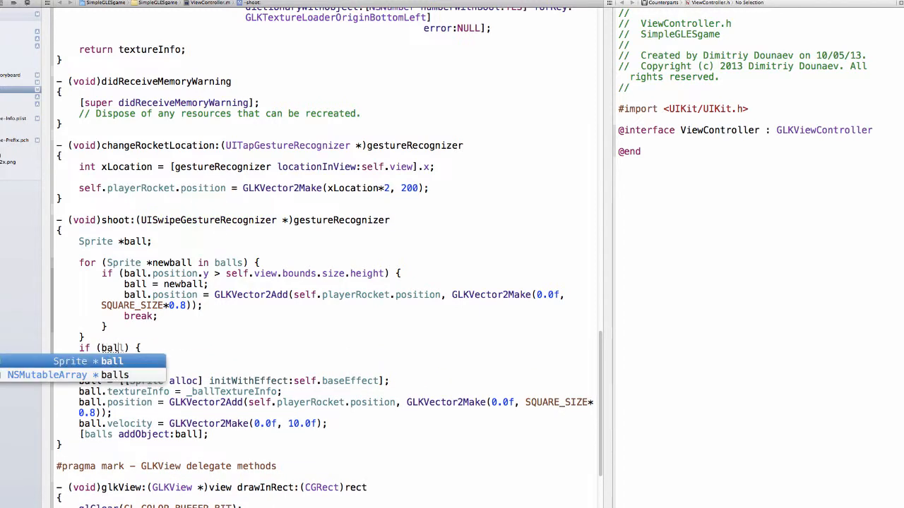
text(= nil)
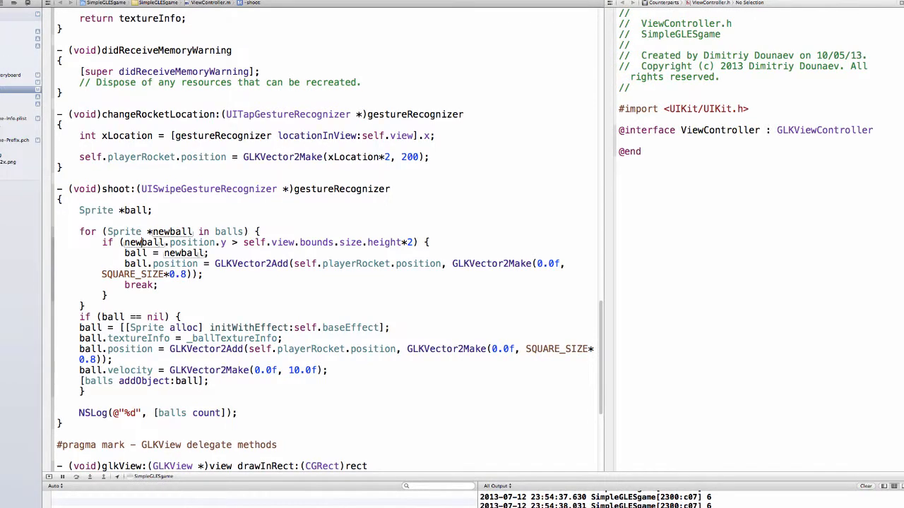
scroll(down, 3)
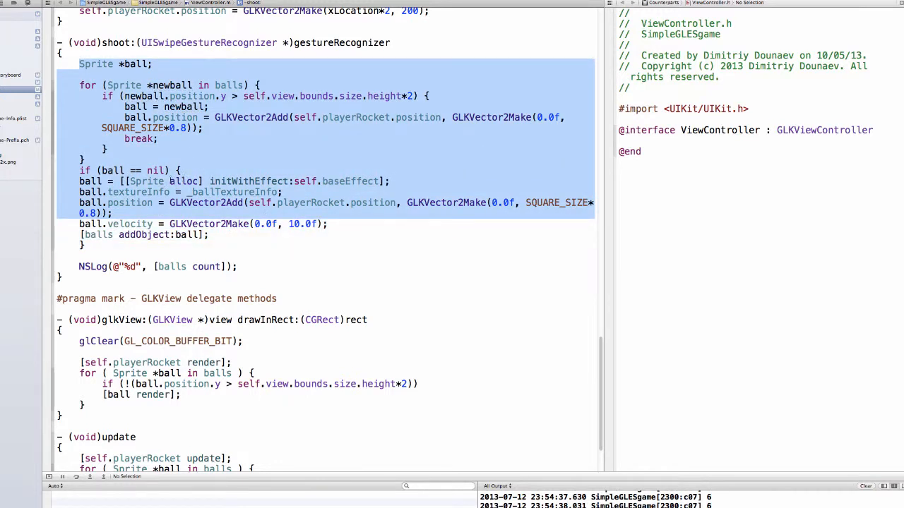
click(406, 180)
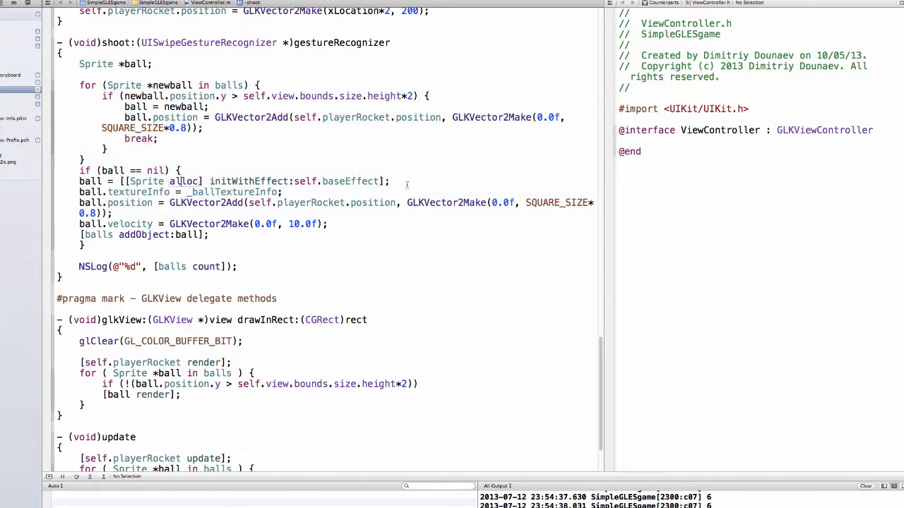